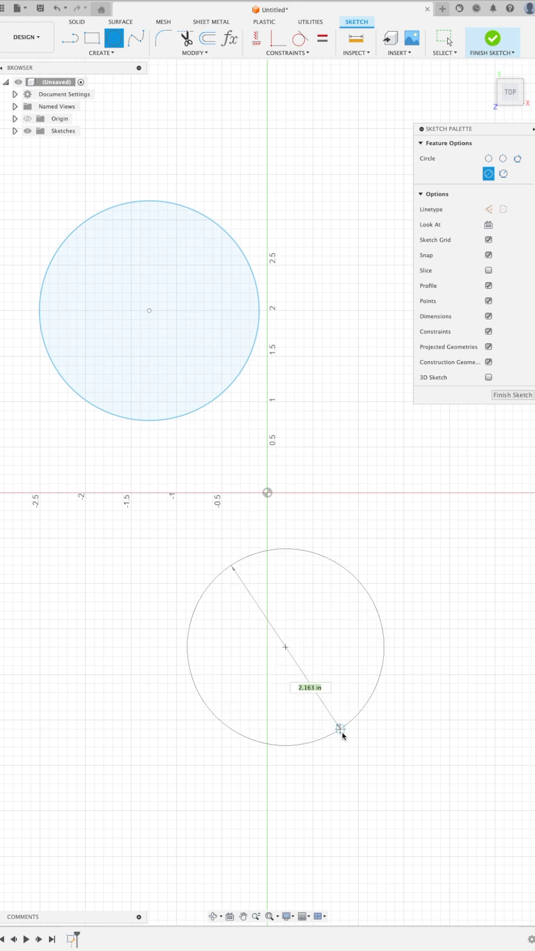
Step: Complete the lower circle beneath the first by setting its diameter point
{"action": "left_click", "coordinate": [340, 729]}
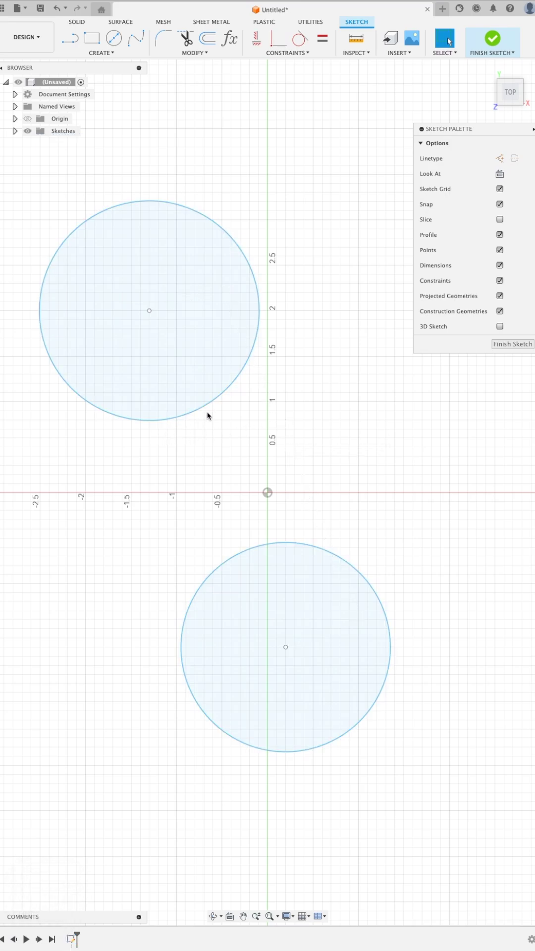
{"action": "left_click", "coordinate": [229, 564]}
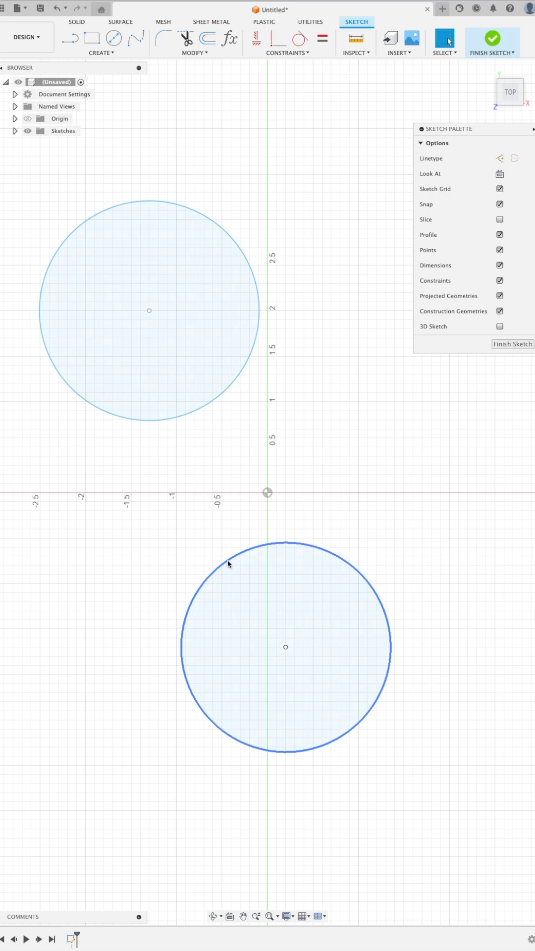
{"action": "key", "text": "d"}
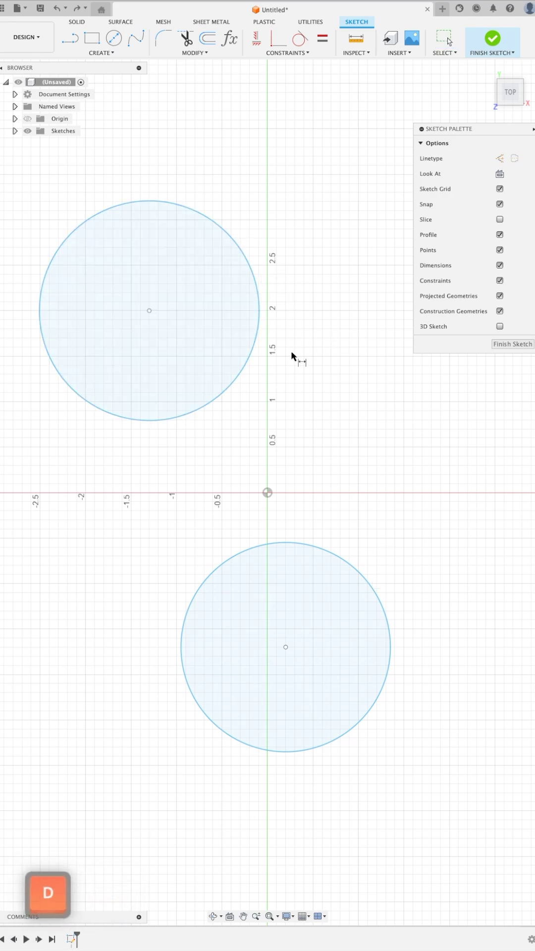
{"action": "left_click", "coordinate": [104, 214]}
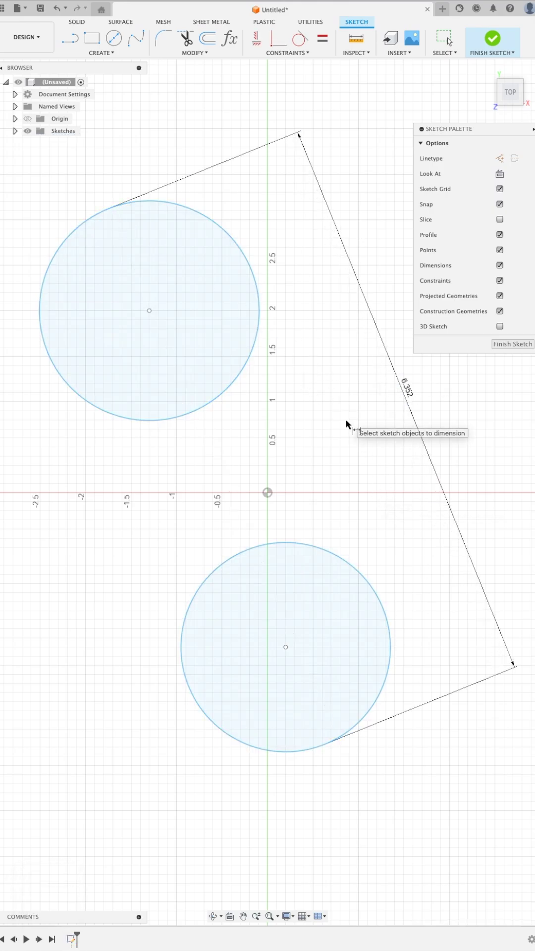
{"action": "key", "text": "cmd+z"}
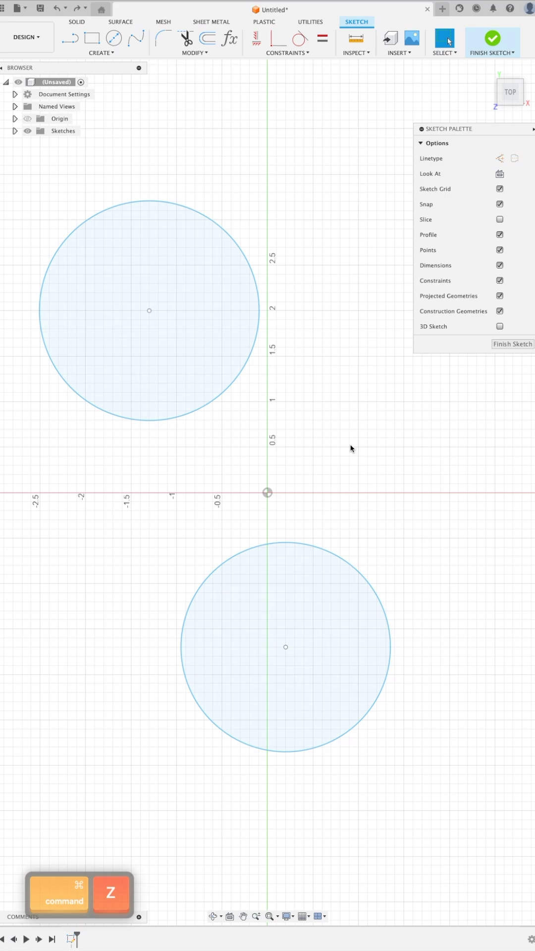
{"action": "left_click", "coordinate": [252, 555]}
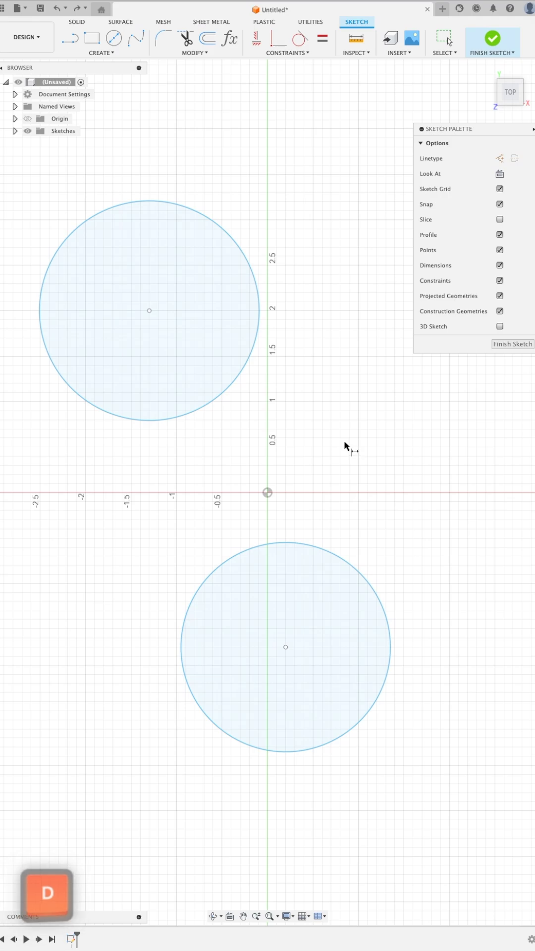
{"action": "mouse_move", "coordinate": [256, 284]}
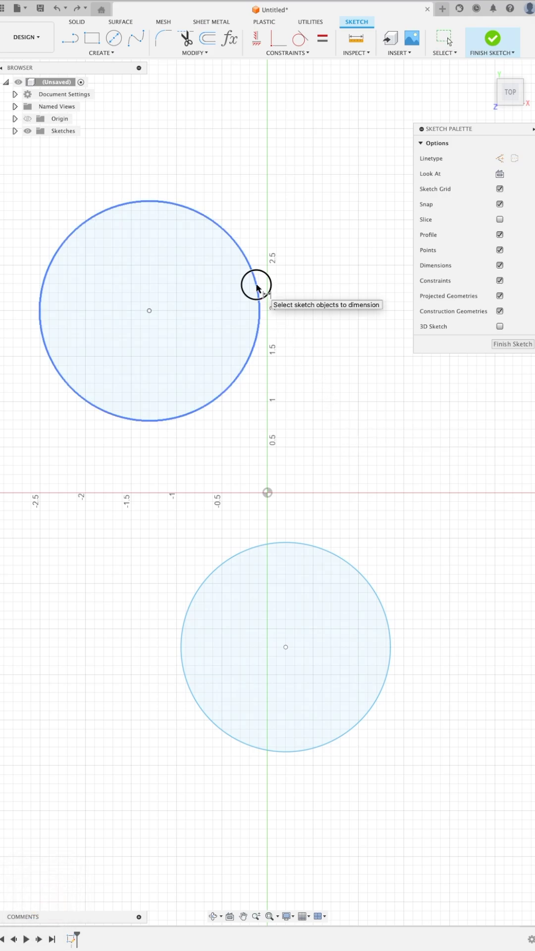
Step: Start a dimension on the upper circle and bring up the Pick Circle/Arc Tangent option
{"action": "left_click", "coordinate": [257, 283]}
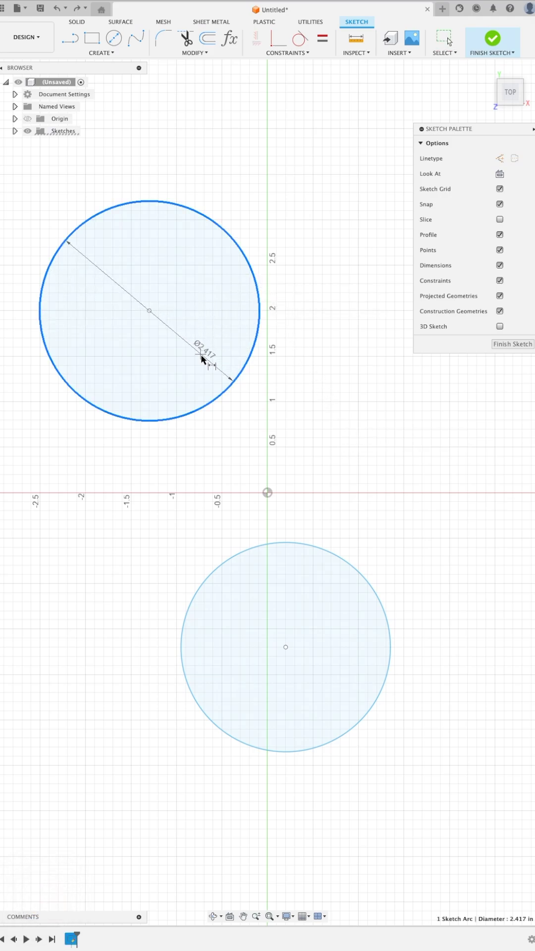
{"action": "right_click", "coordinate": [202, 362]}
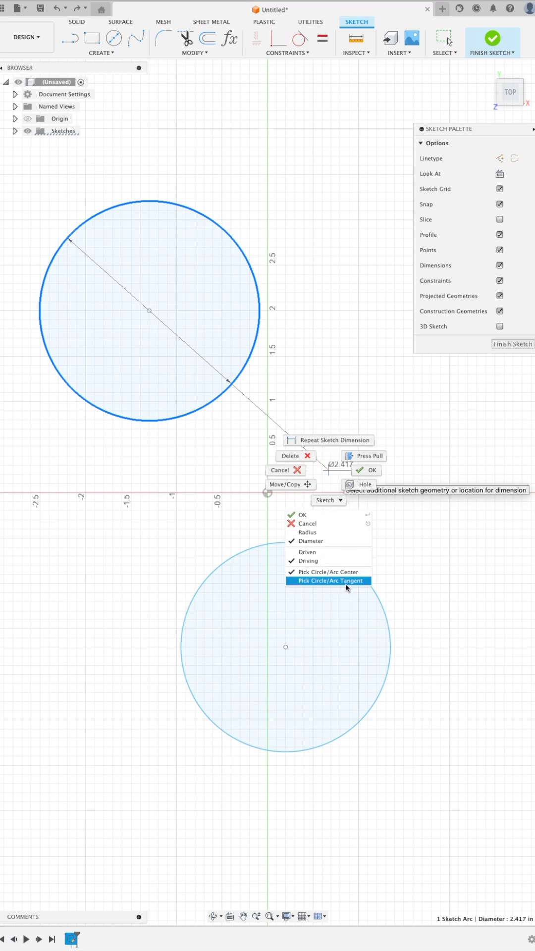